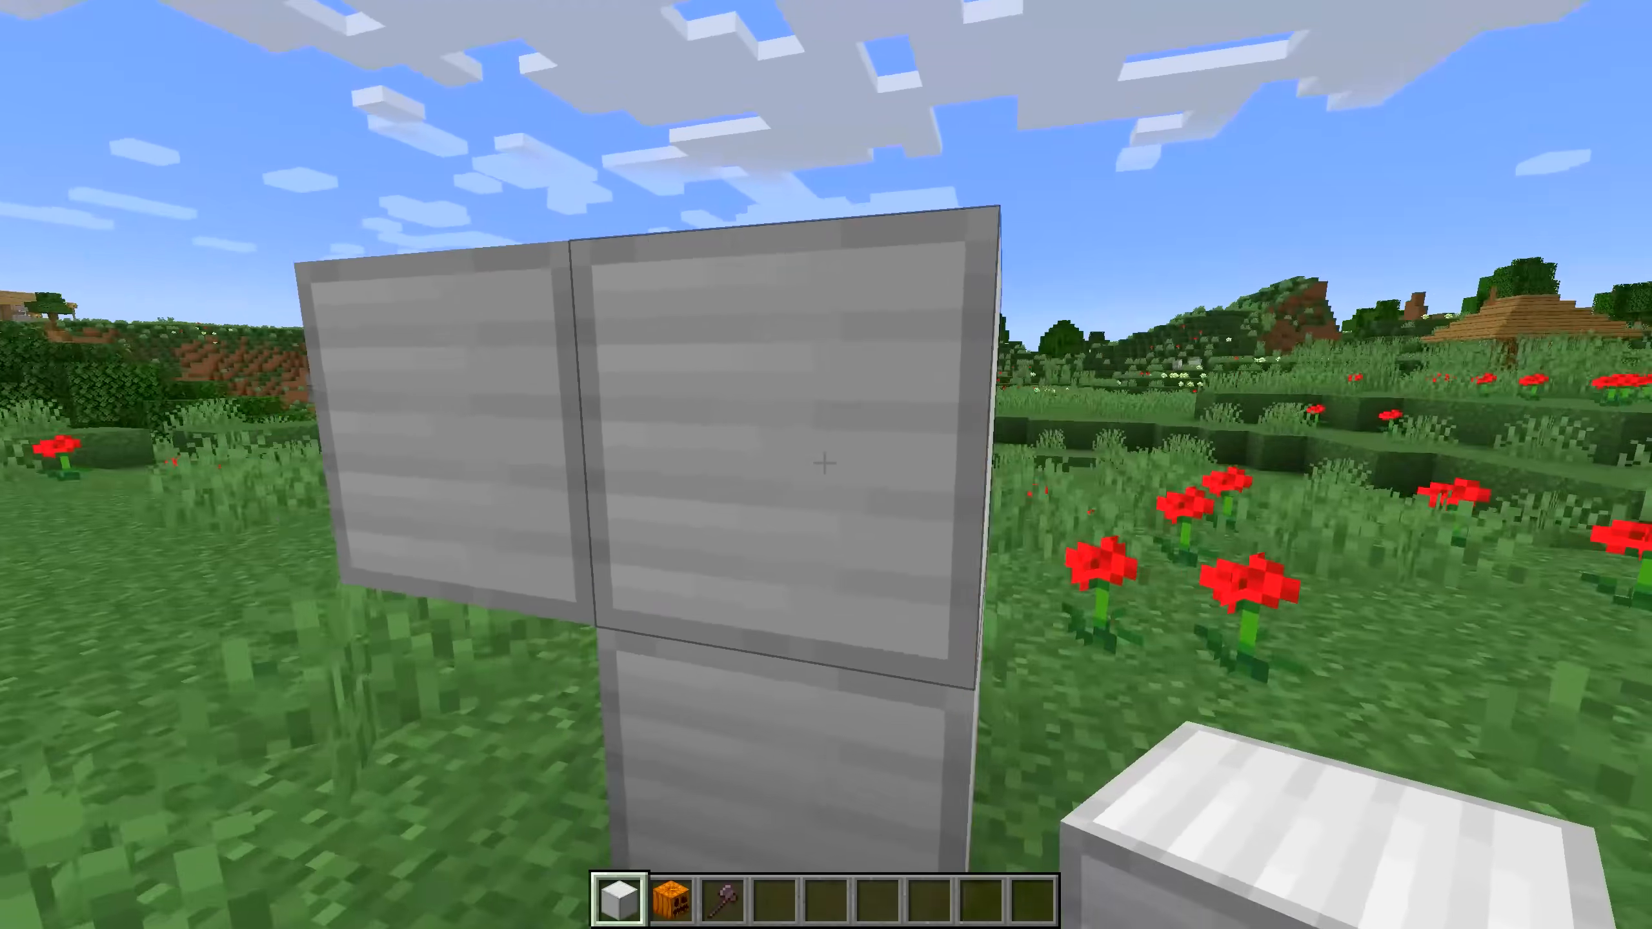
- Switch to hotbar slot 3 to stack iron blocks in a T shape on the meadow grass
key("3")
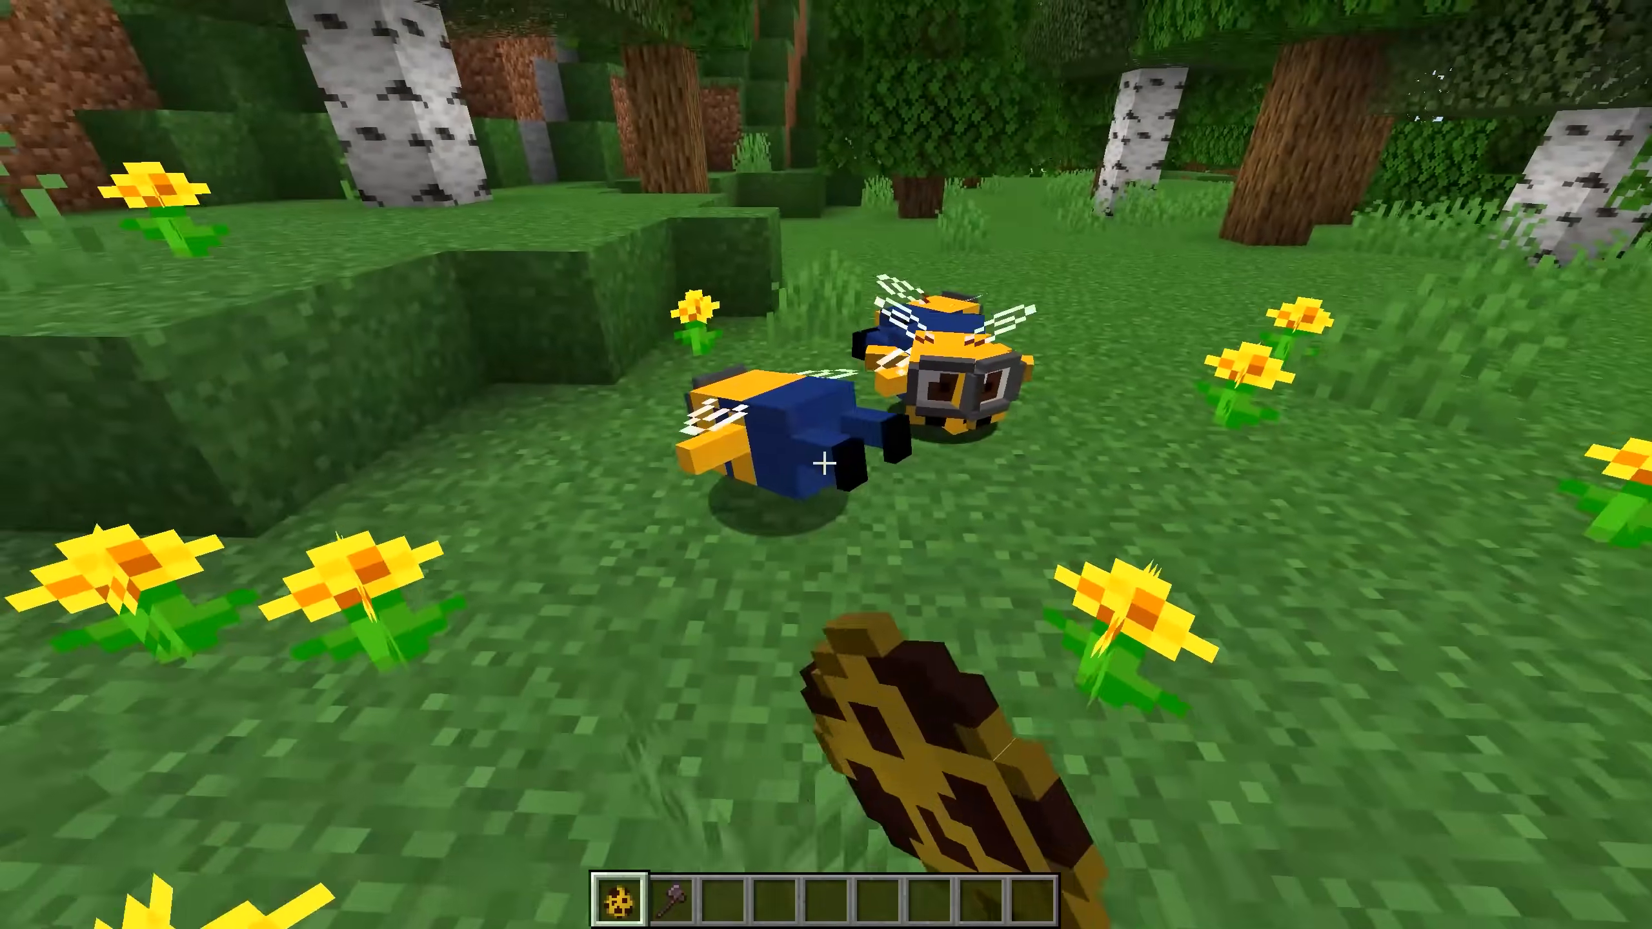
mouse_move(826, 464)
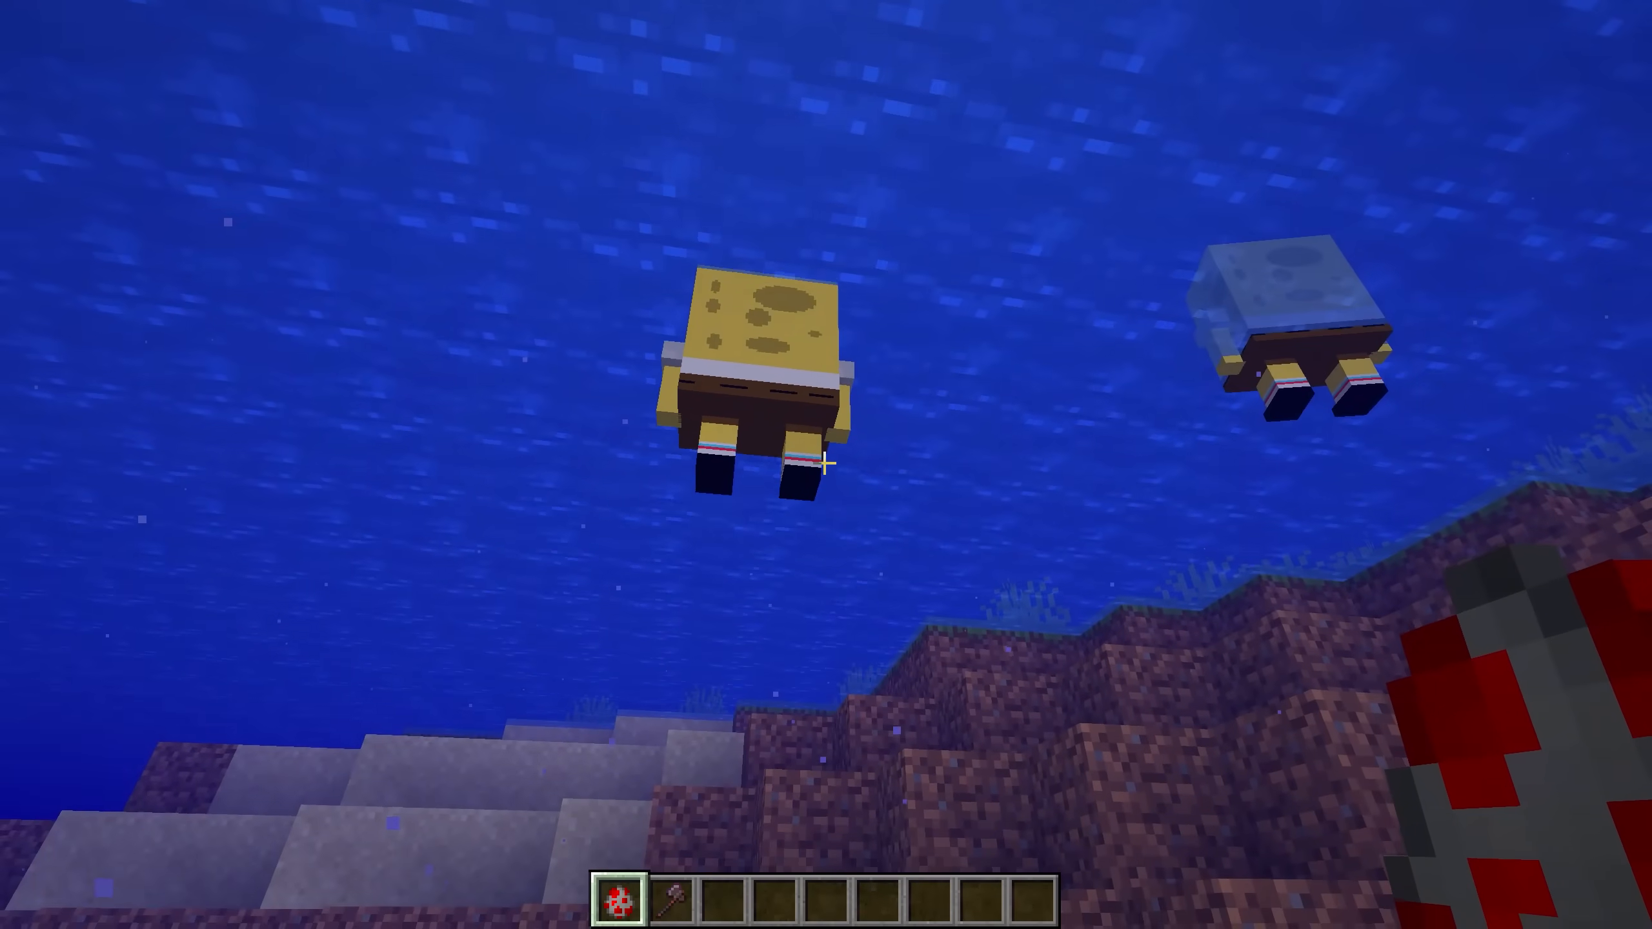
mouse_move(826, 465)
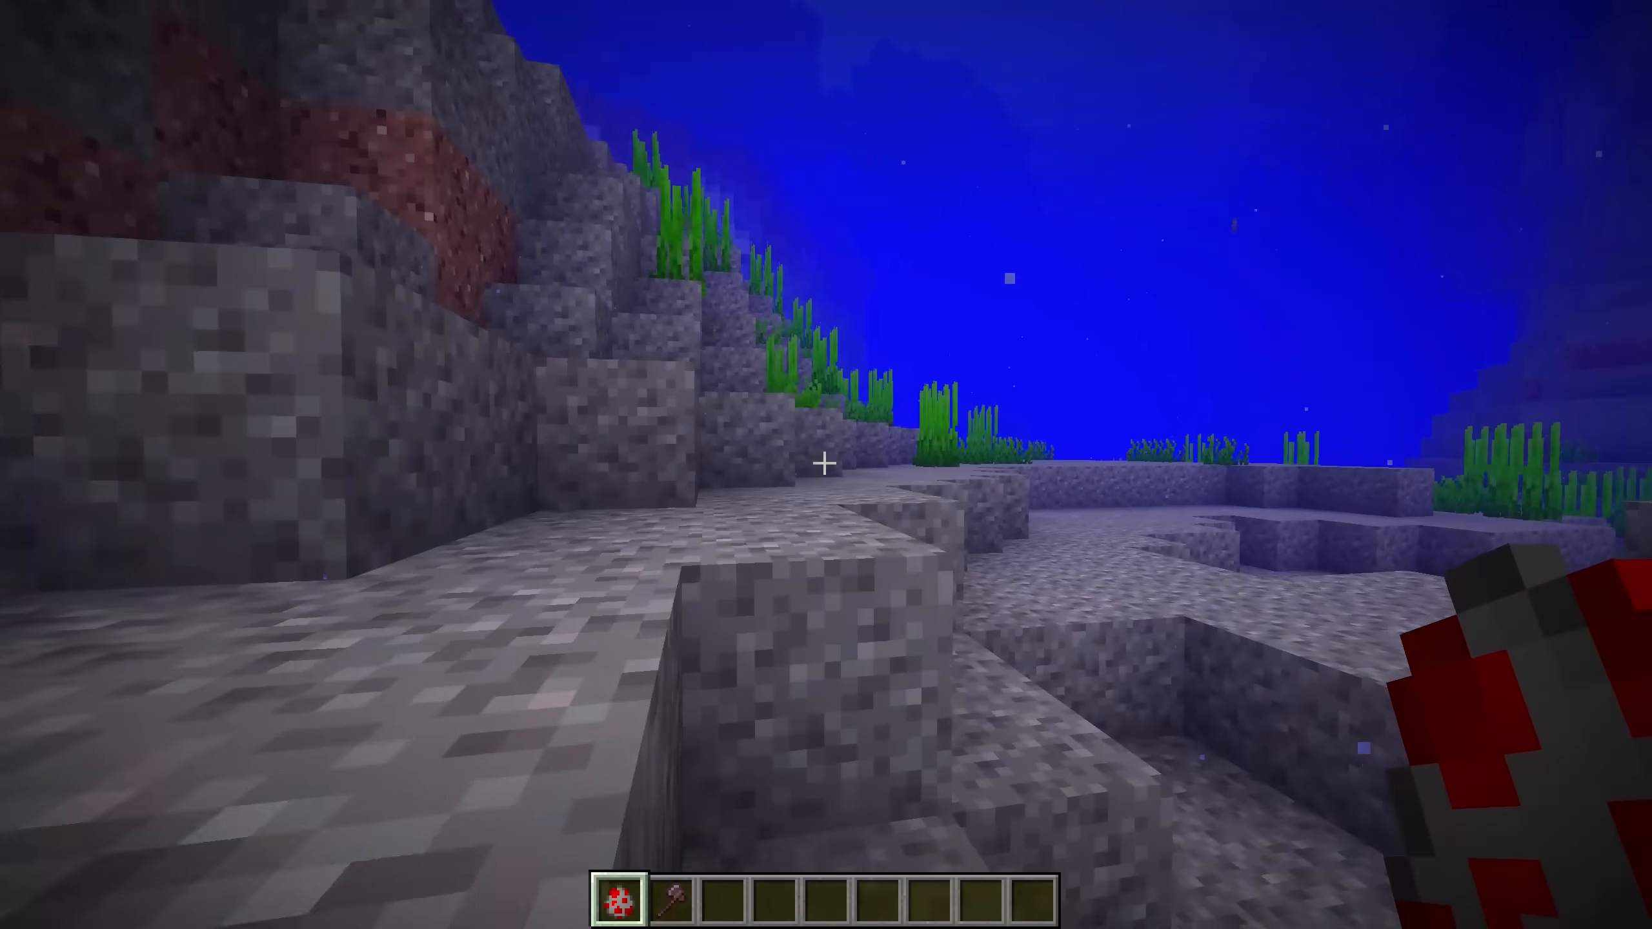